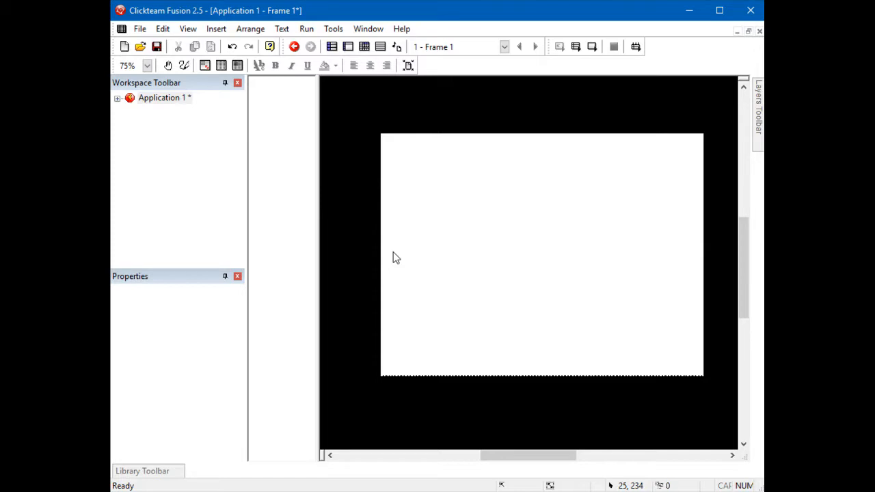
mouse_move(367, 214)
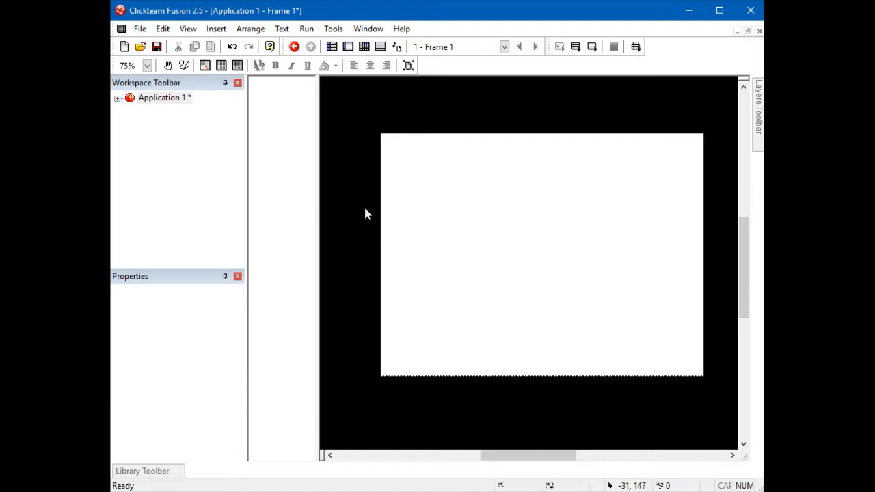
mouse_move(354, 210)
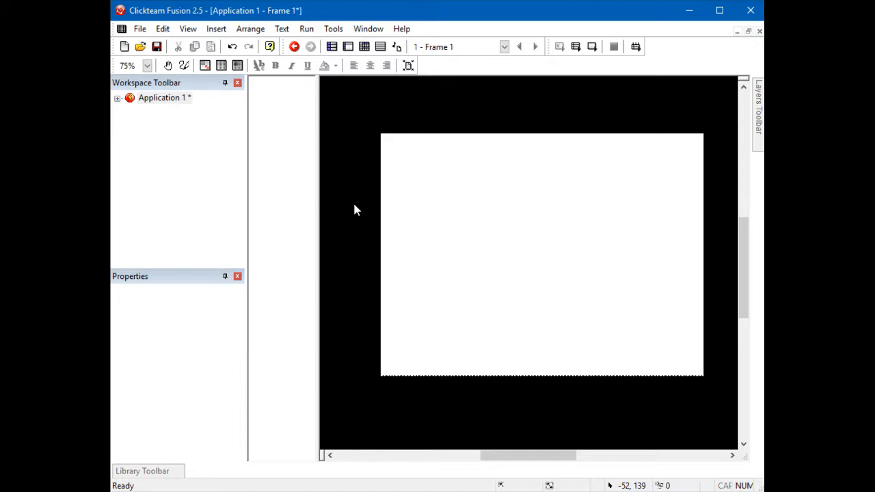
mouse_move(188, 29)
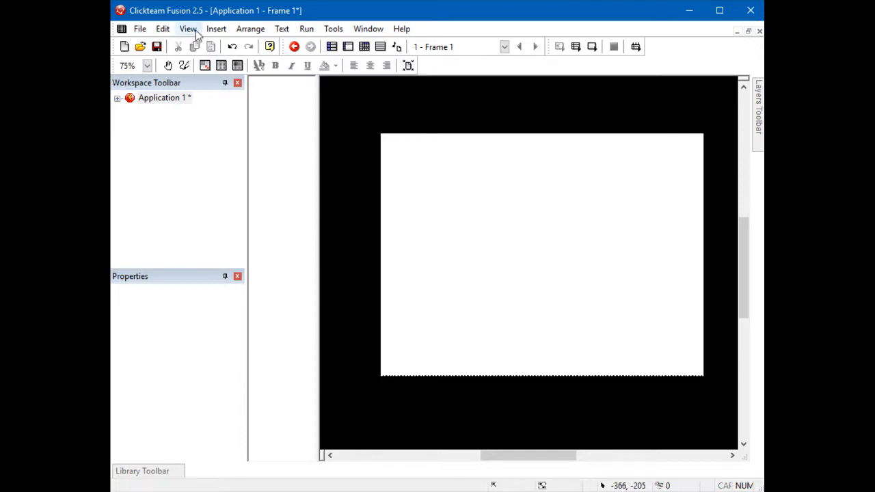
Find the Ini extension in the Extension Manager by searching 'ini'
click(189, 29)
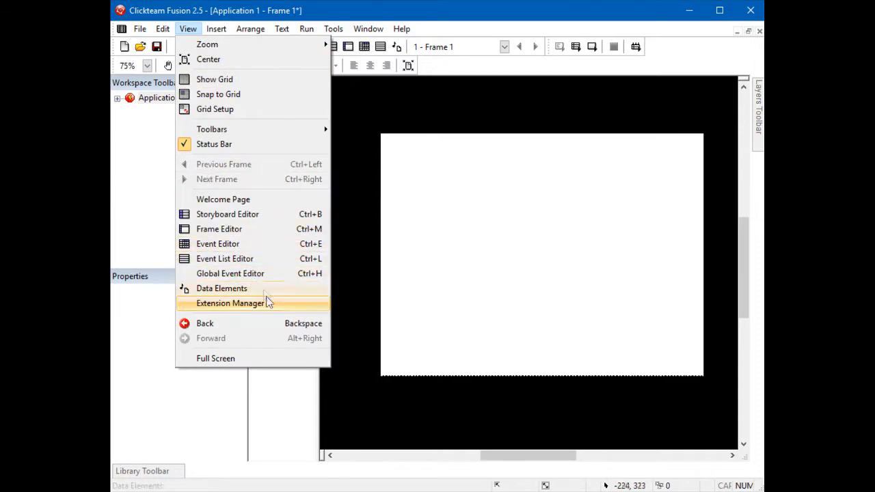
click(229, 303)
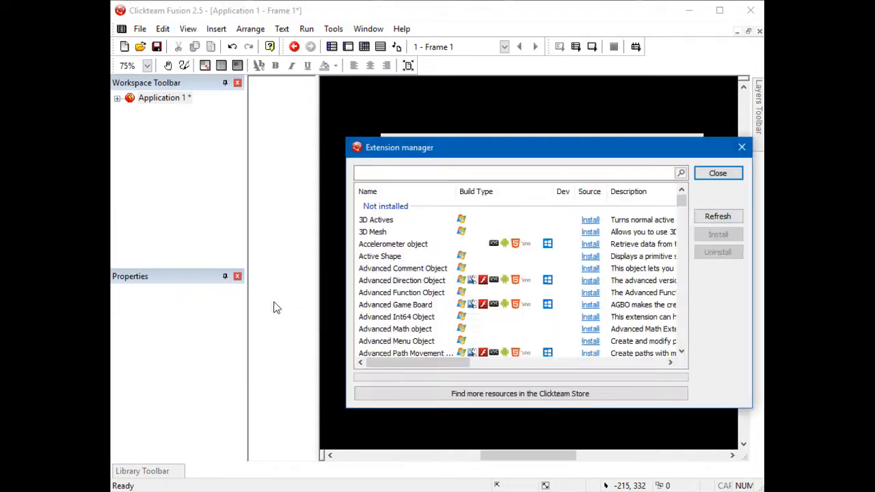
mouse_move(309, 293)
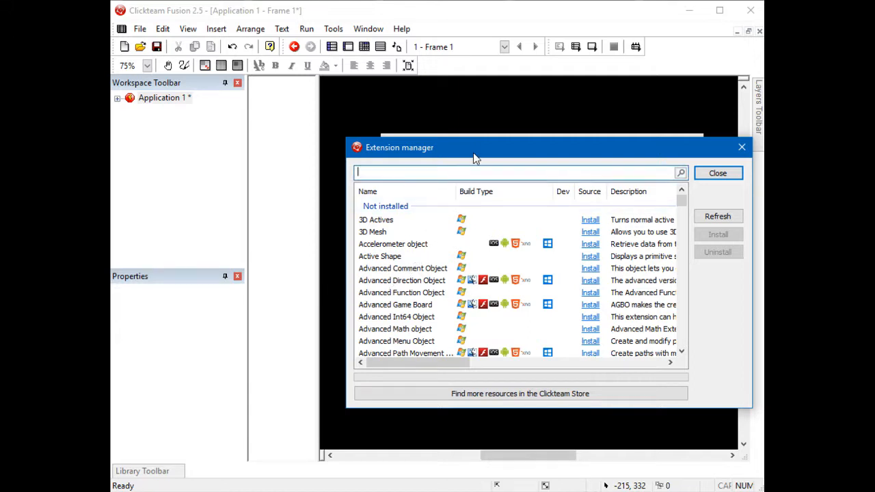
text(ini)
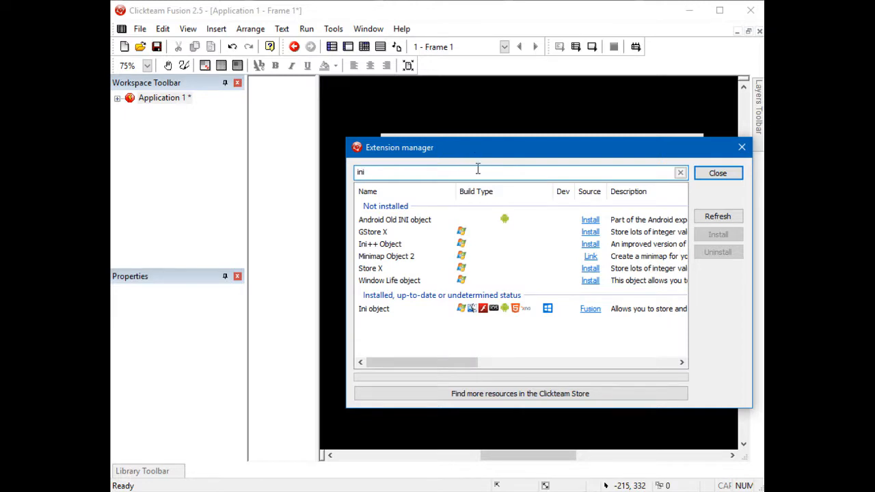
mouse_move(521, 293)
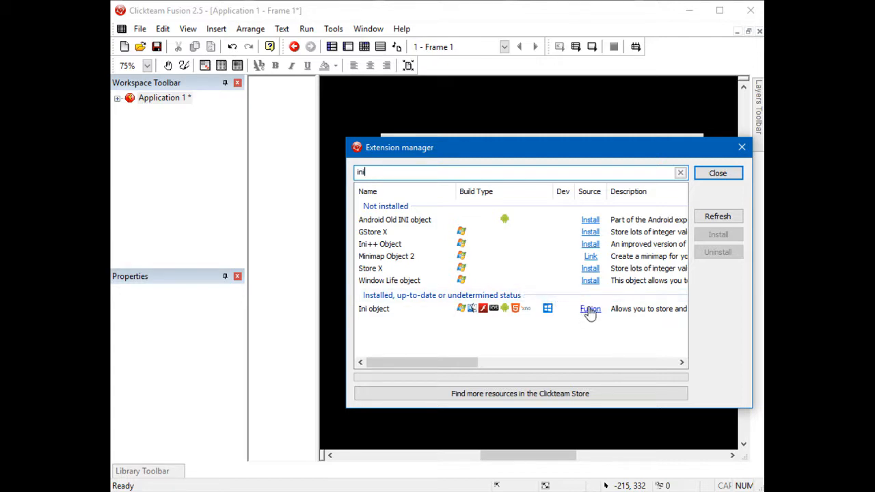
mouse_move(733, 197)
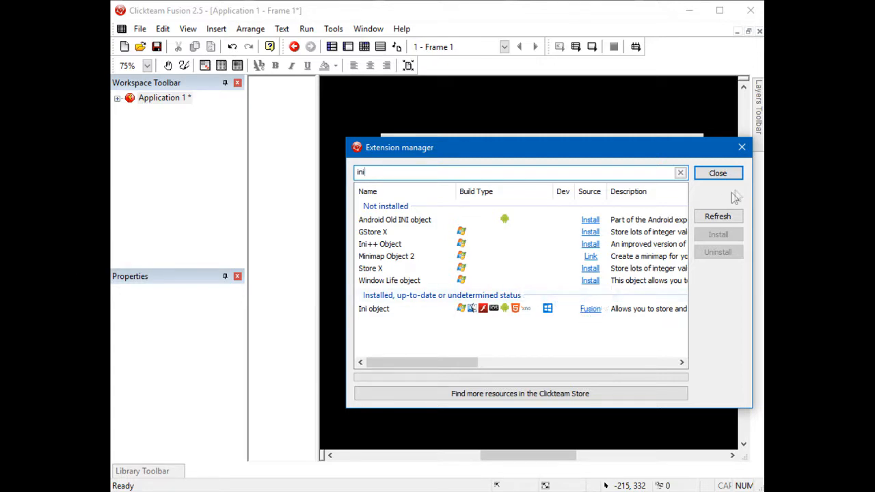
click(718, 172)
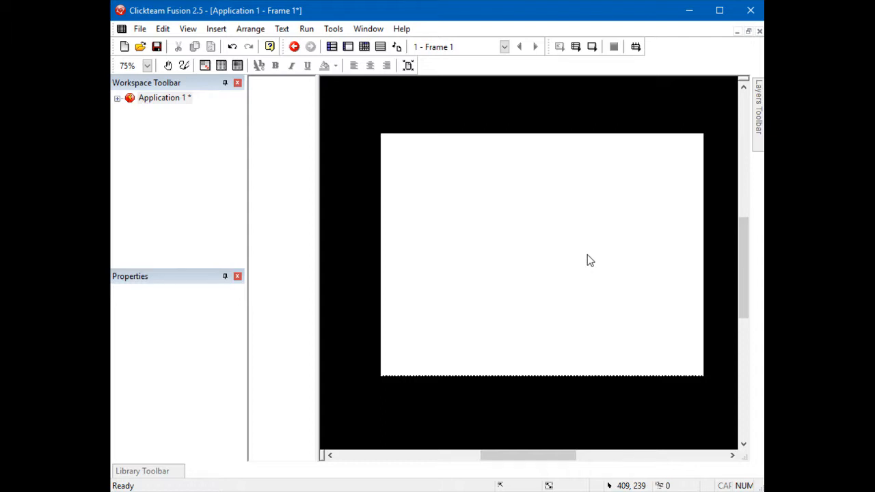
mouse_move(467, 213)
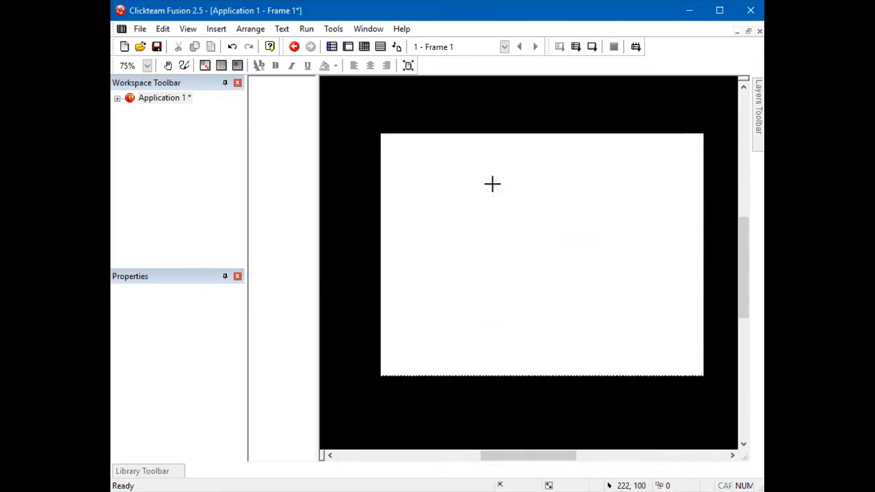
mouse_move(358, 105)
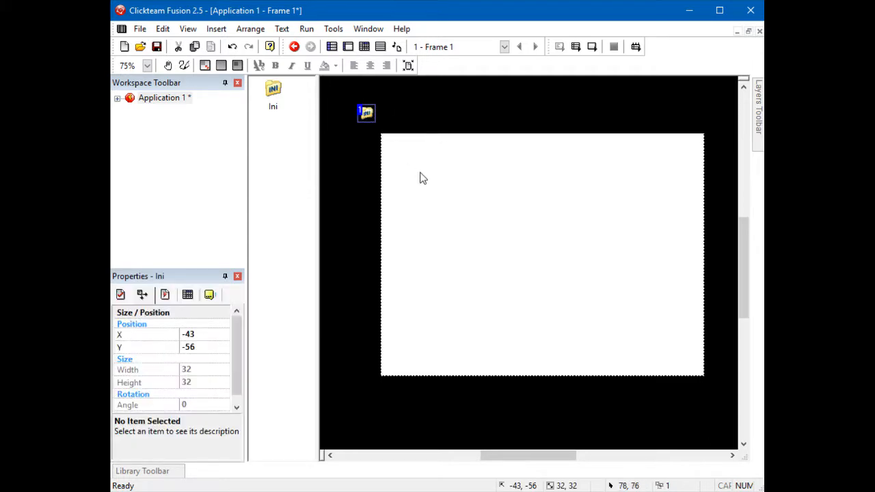
mouse_move(213, 333)
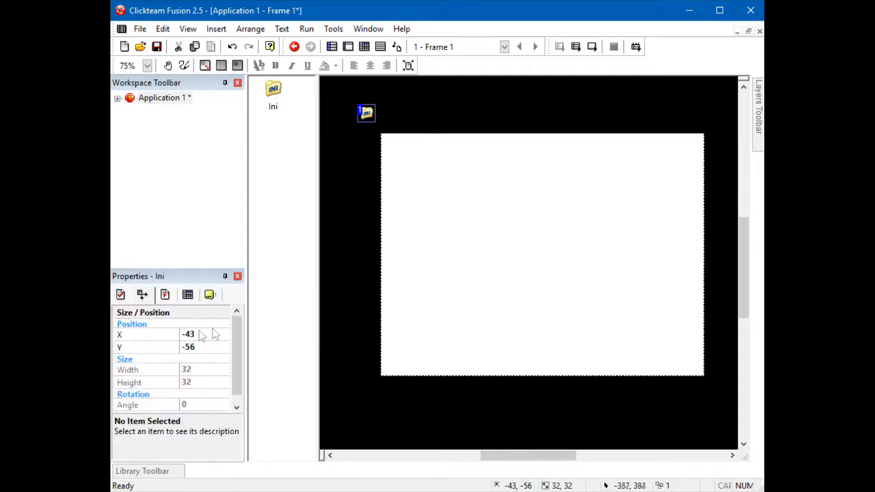
Name the Ini object's file gameini.ini in its Settings properties
click(120, 294)
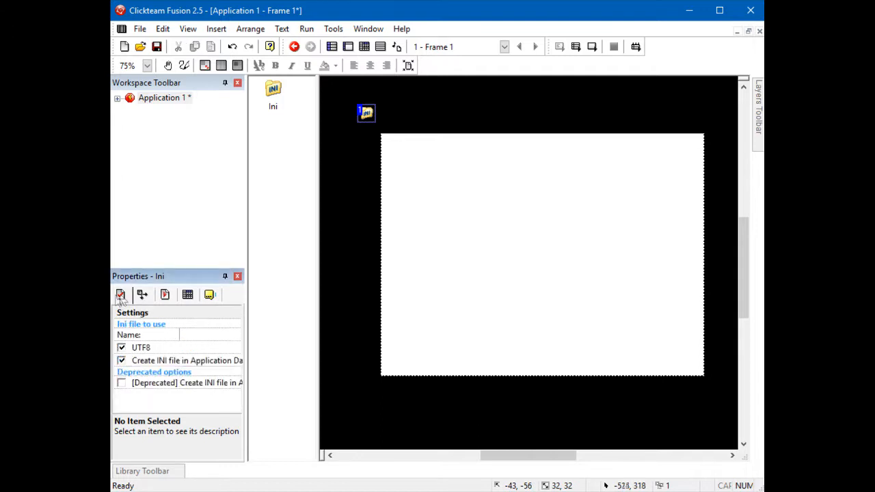
mouse_move(194, 344)
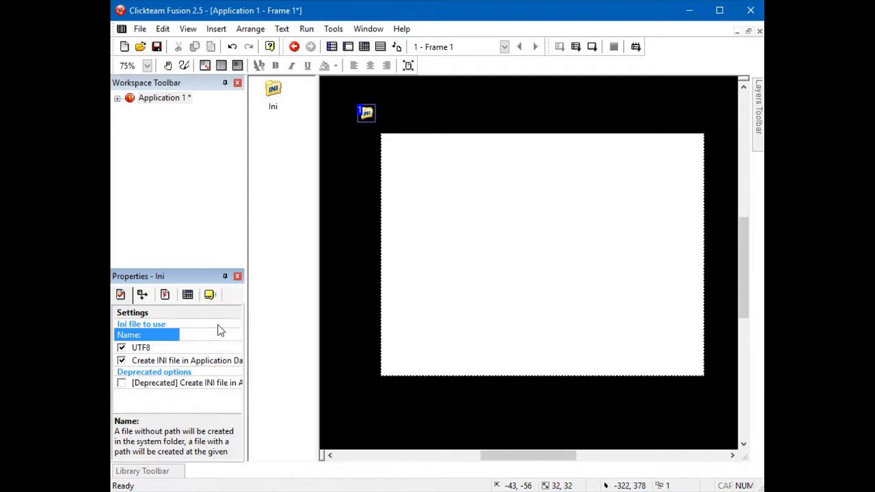
text(game)
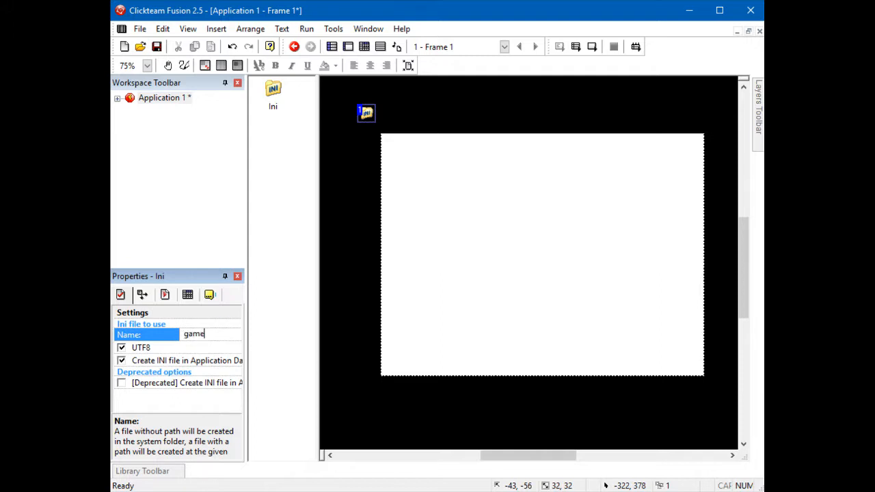
text(ini)
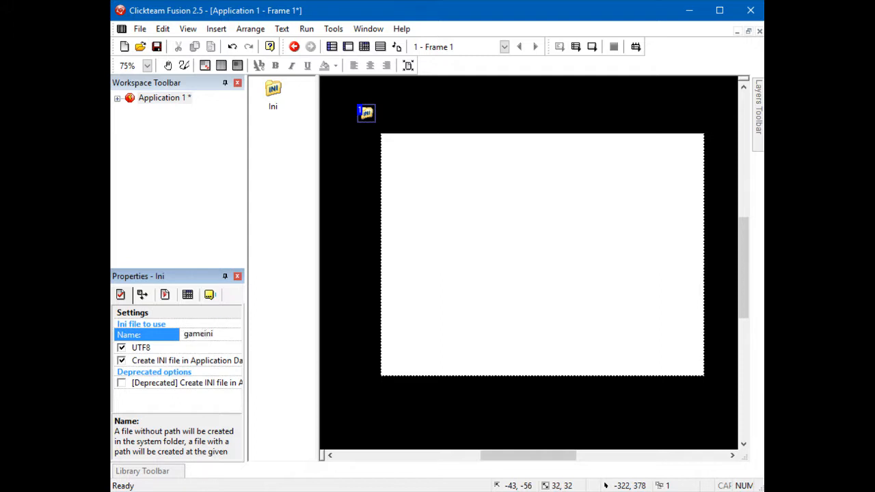
text(.ini)
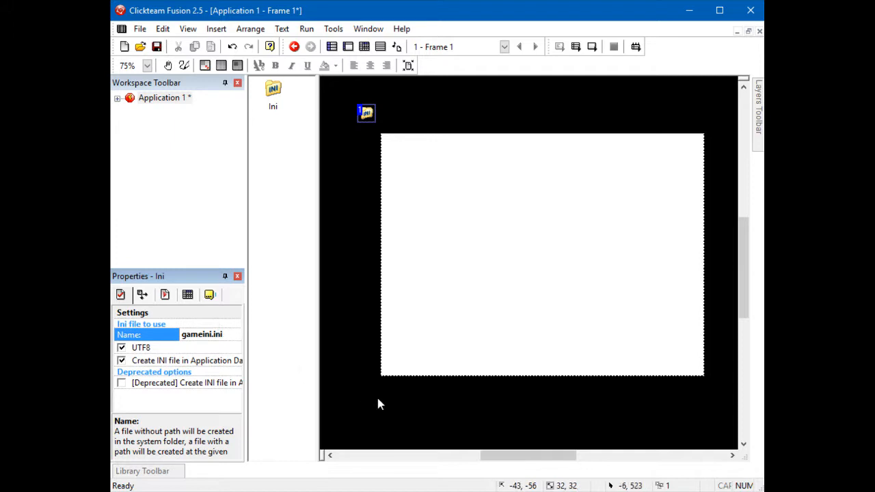
mouse_move(424, 399)
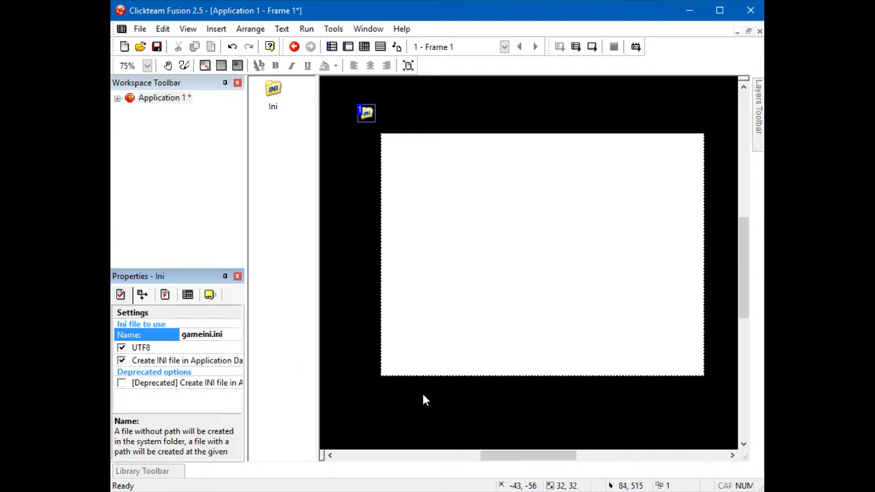
mouse_move(450, 173)
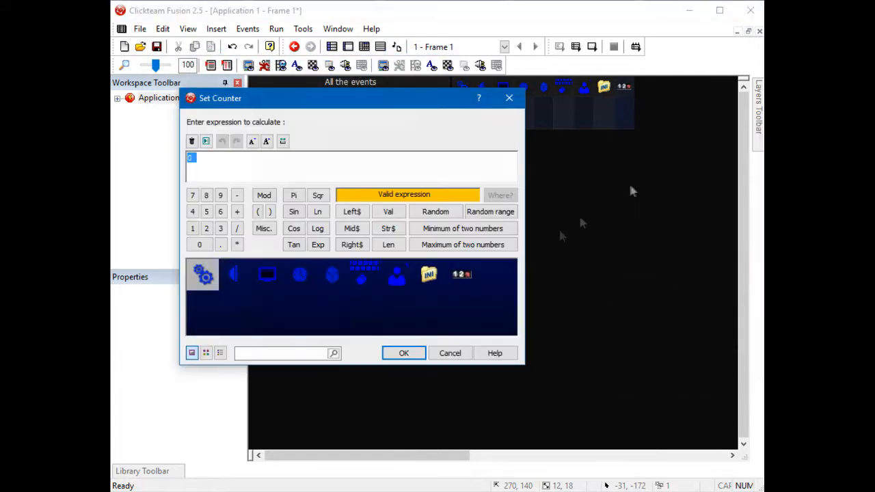
Confirm the Set Counter expression so the Counter shows 0 beside the Ini object
click(404, 353)
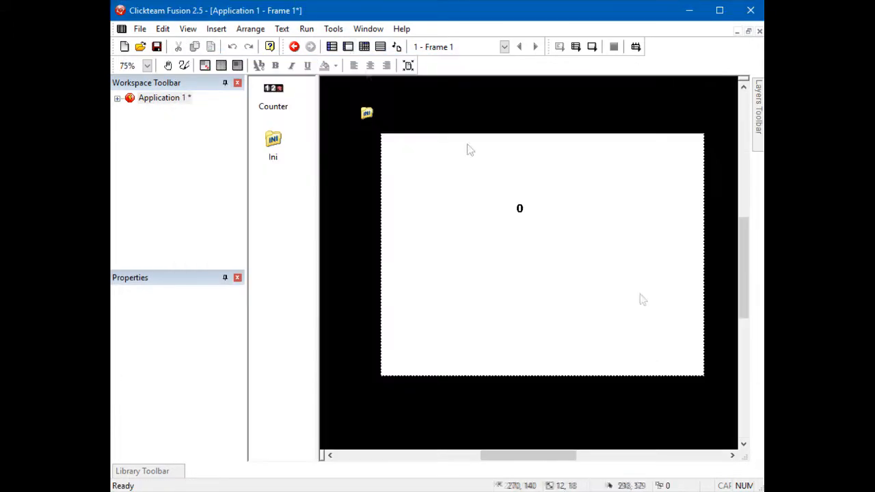
mouse_move(582, 297)
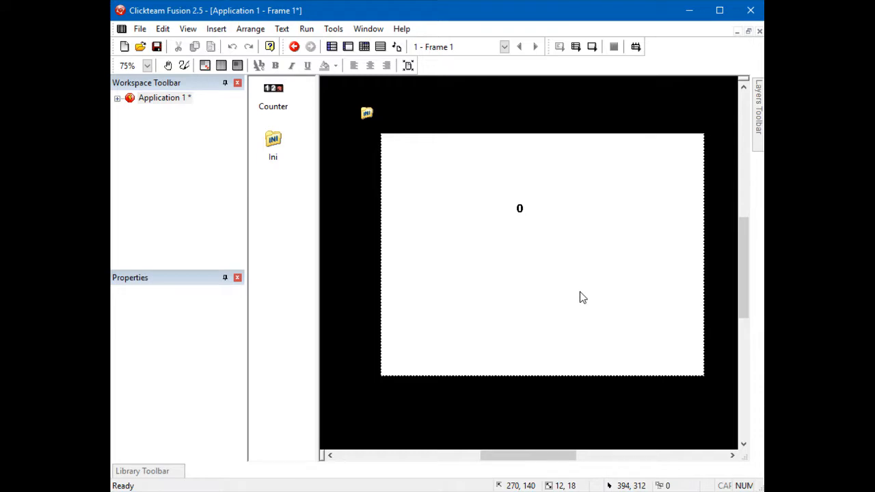
mouse_move(553, 307)
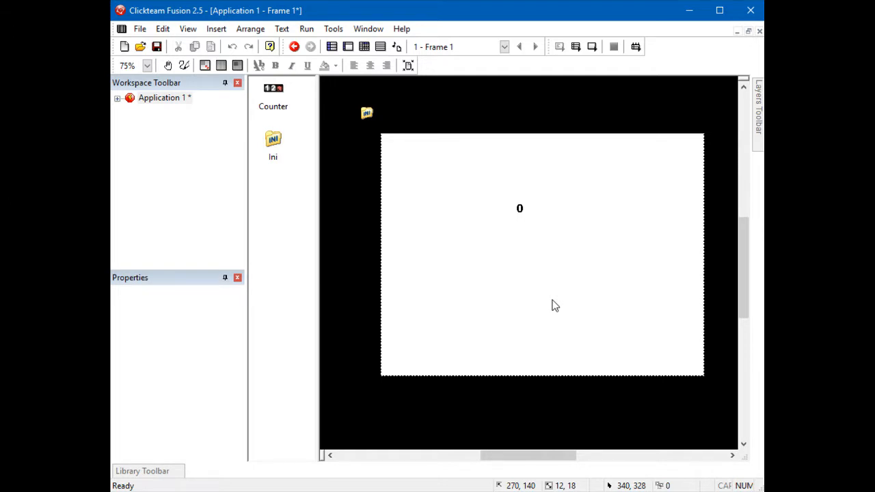
Create an Always event whose Ini Set value action stores the Counter's current value
click(364, 46)
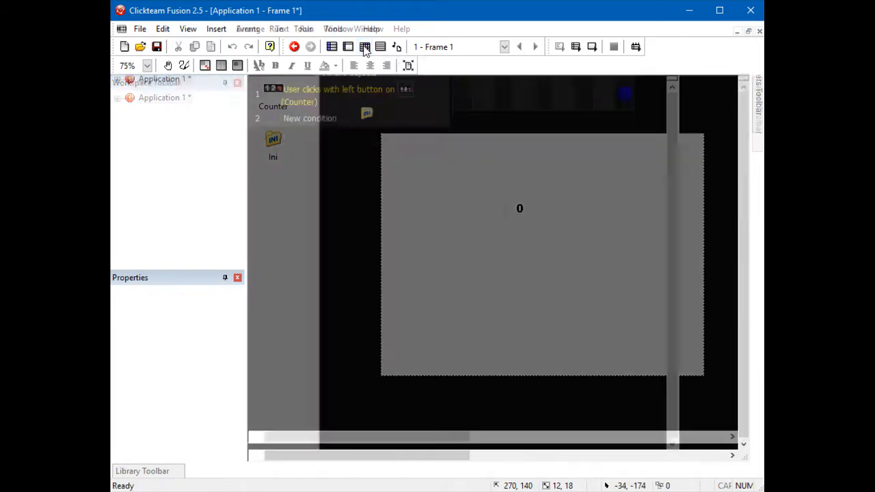
click(363, 47)
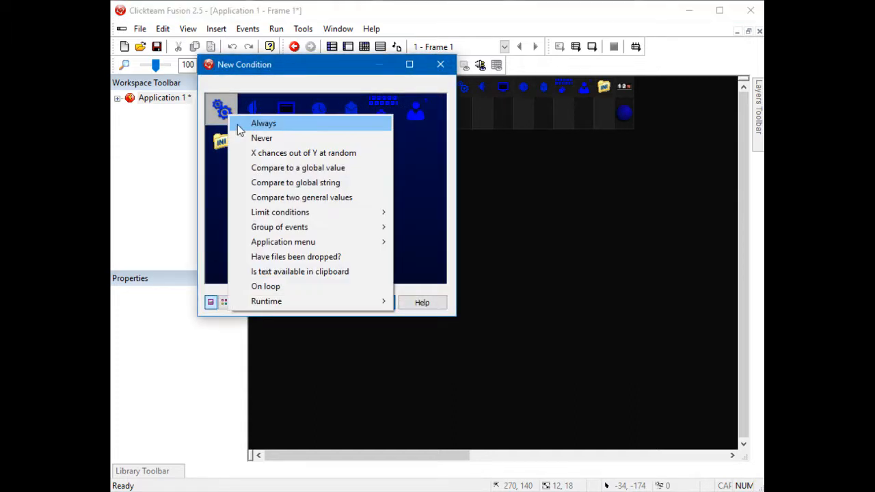
click(262, 123)
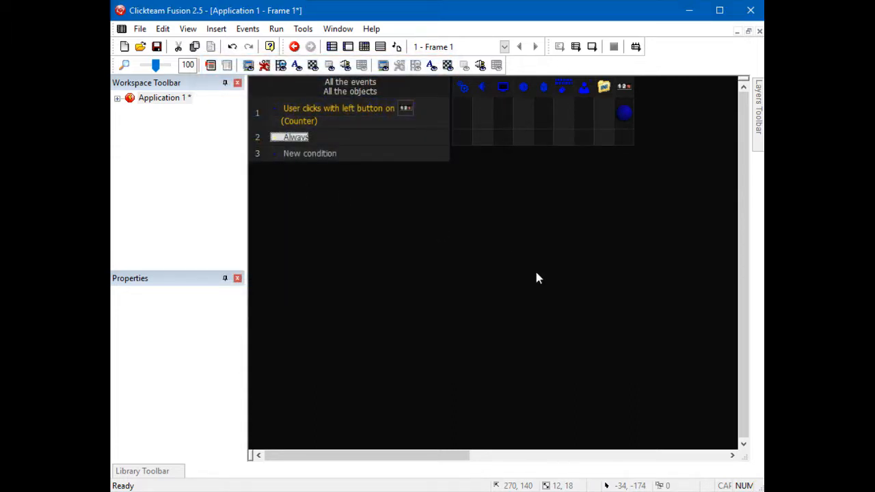
mouse_move(559, 290)
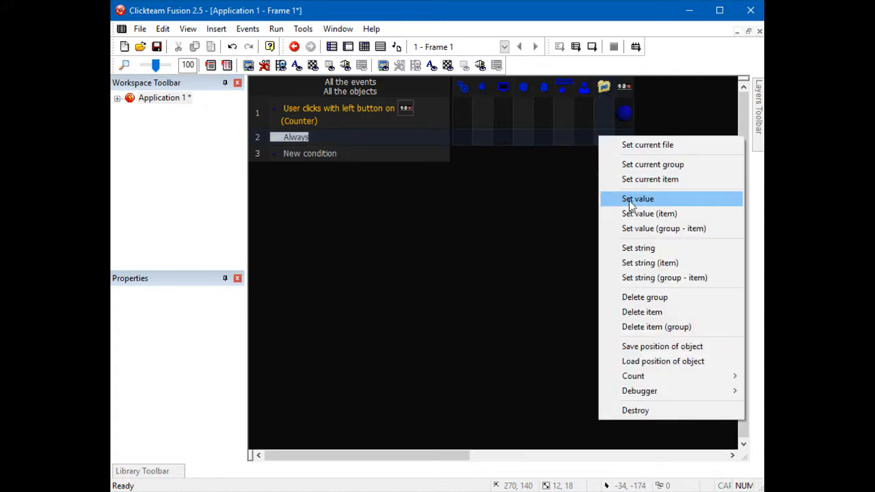
click(637, 198)
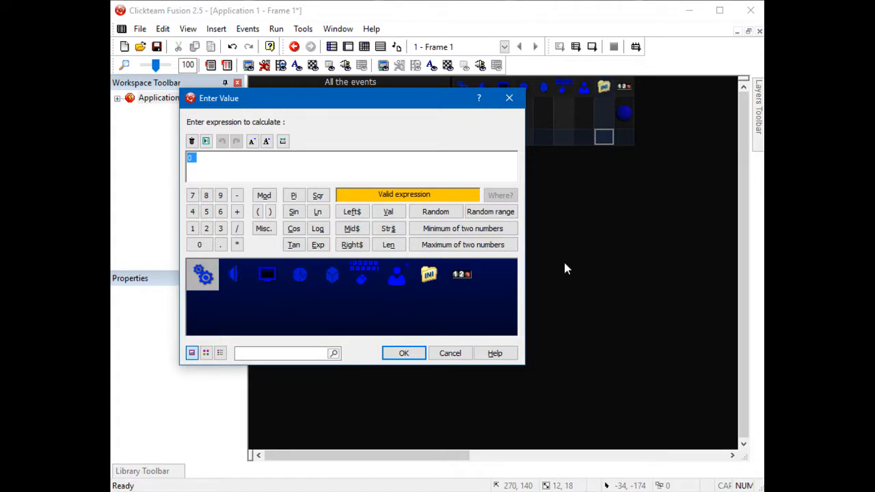
mouse_move(462, 273)
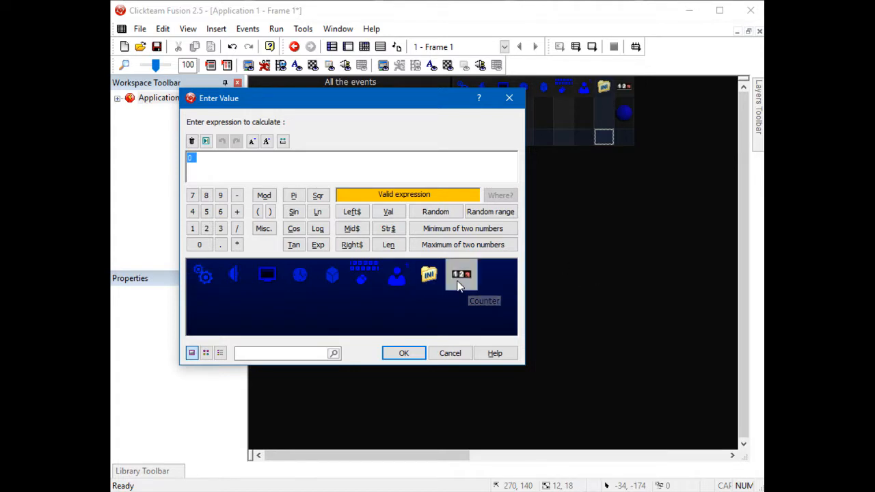
click(462, 273)
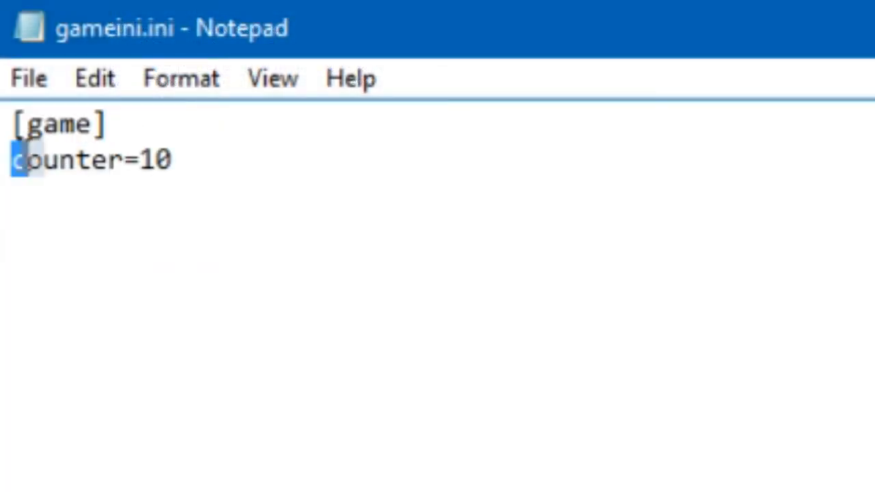
Select the counter item name in gameini.ini to verify counter=10 under [game]
double_click(156, 158)
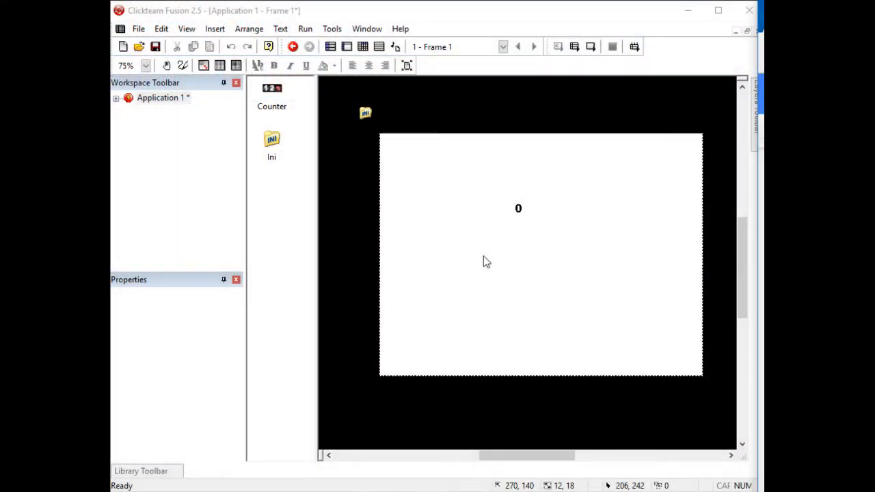
mouse_move(470, 228)
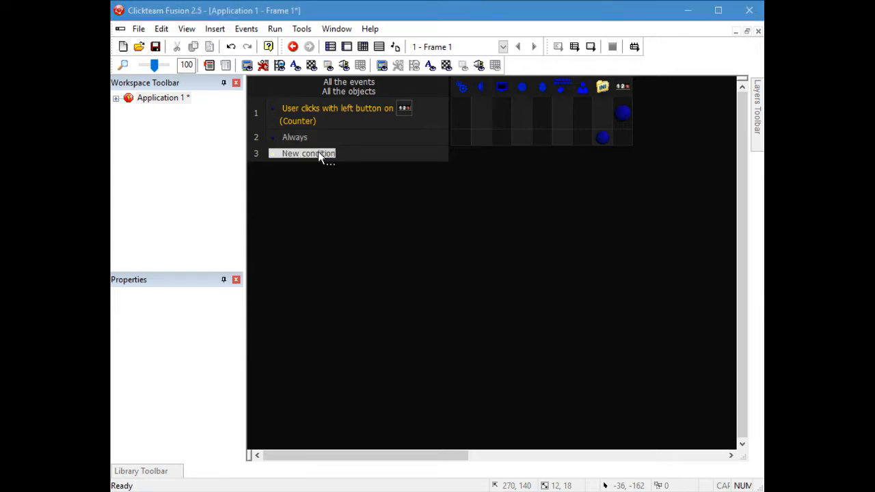
Create a Start of Frame event setting the Counter from Ini's Get value with group "game"
click(307, 153)
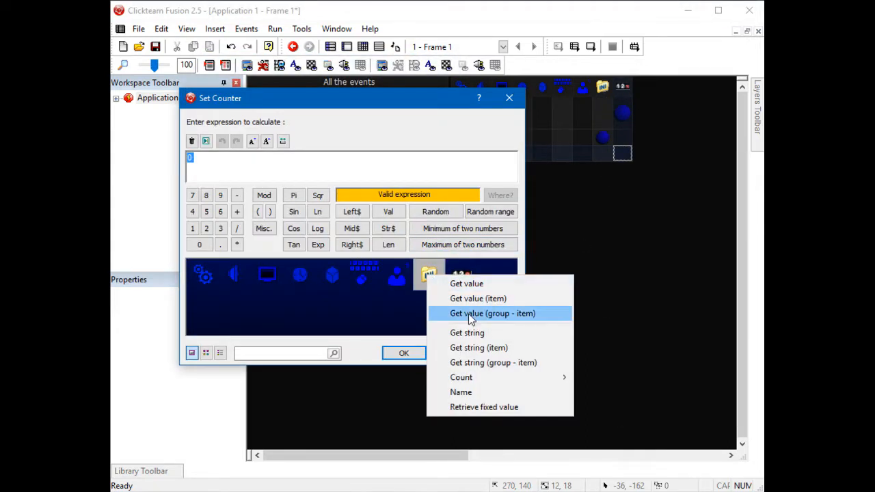
click(492, 313)
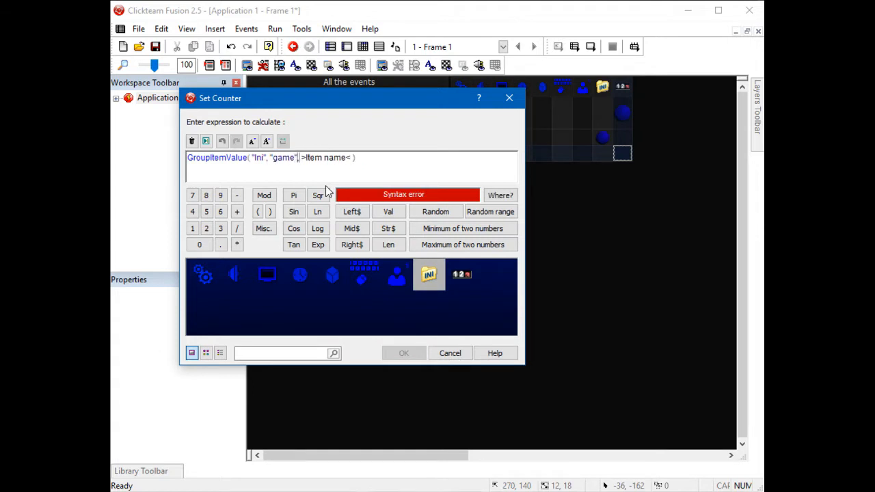
click(450, 352)
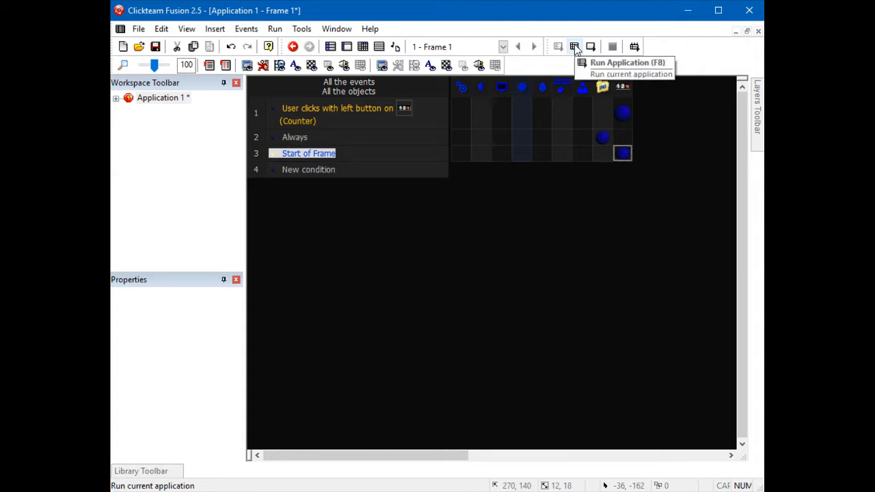
click(574, 46)
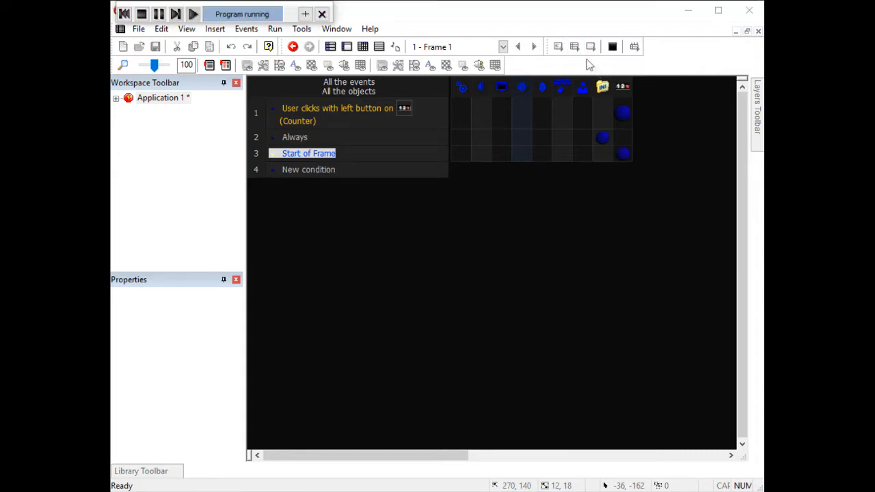
click(194, 13)
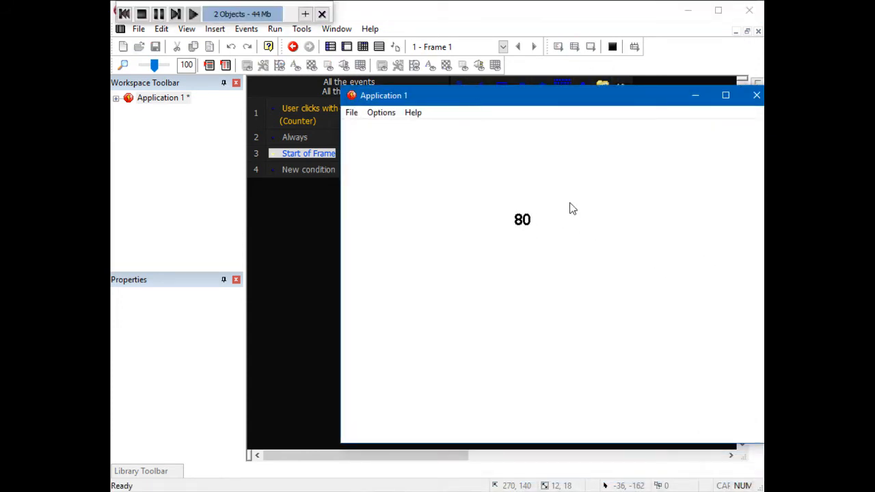
mouse_move(700, 182)
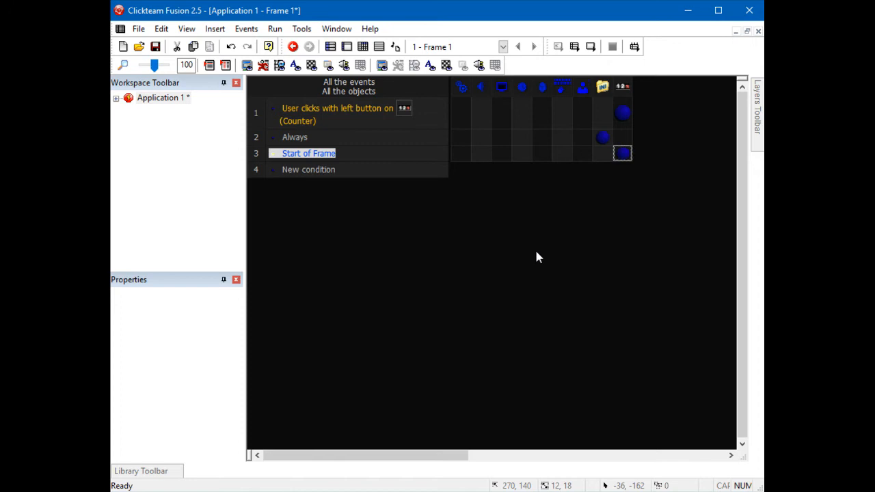
mouse_move(552, 262)
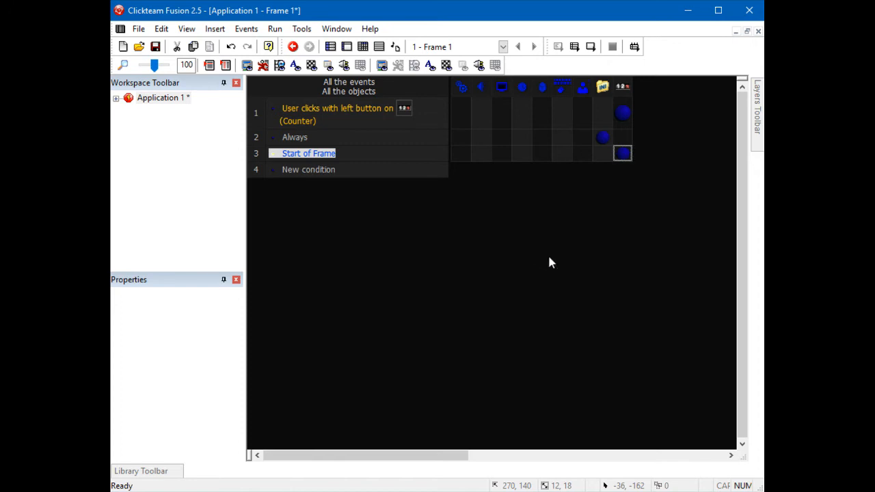